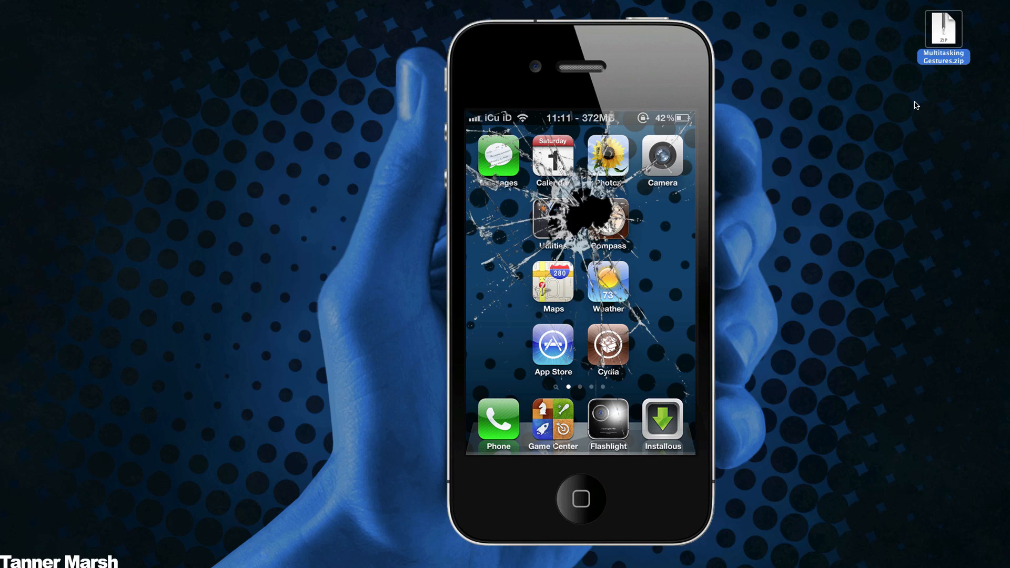
Extract Multitasking Gestures.zip on the desktop and open the resulting folder in Finder
{"action": "left_click", "coordinate": [943, 31]}
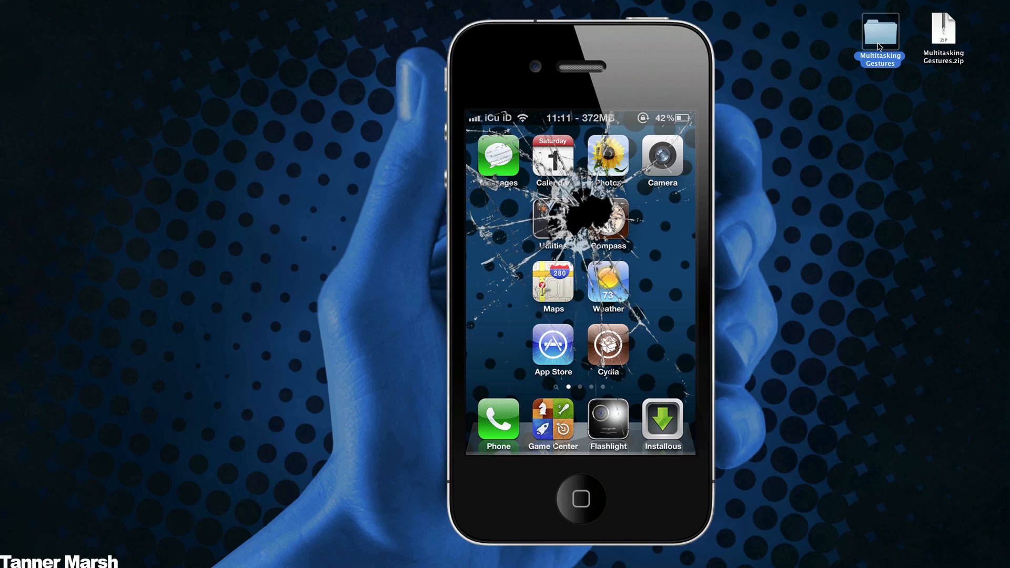
{"action": "left_click", "coordinate": [943, 33]}
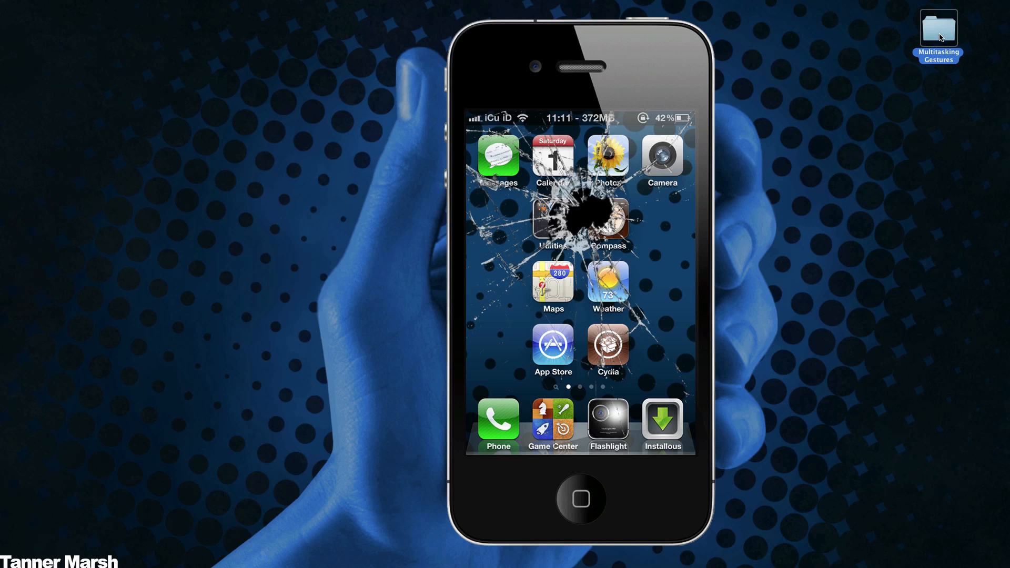
{"action": "double_click", "coordinate": [938, 30]}
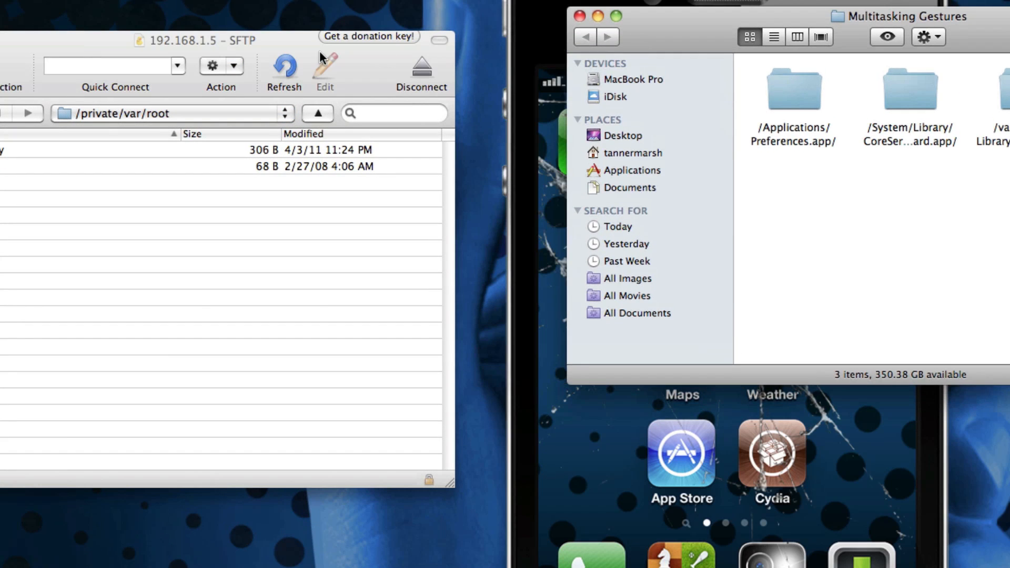
{"action": "left_click", "coordinate": [794, 91]}
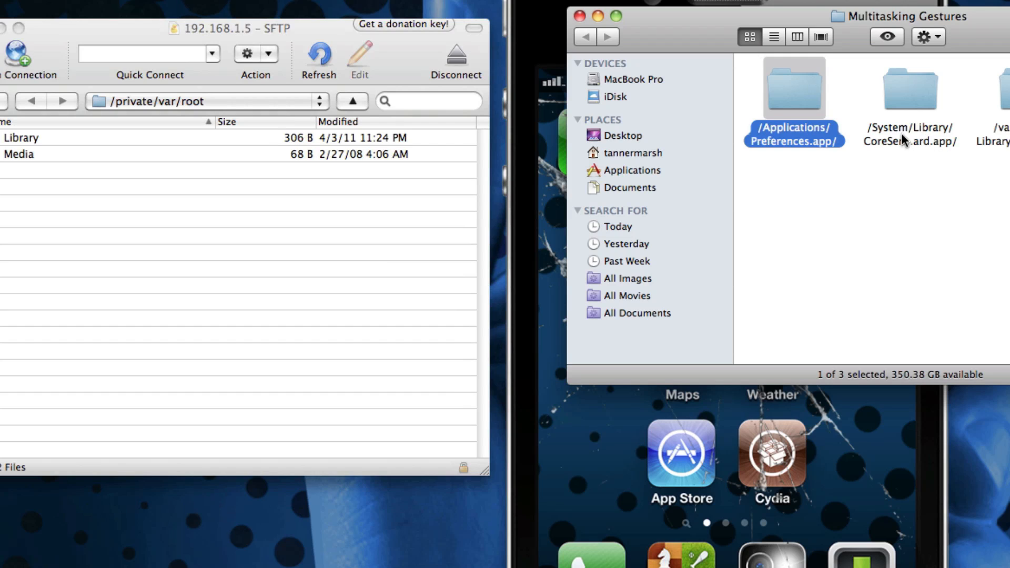
{"action": "left_click", "coordinate": [909, 88]}
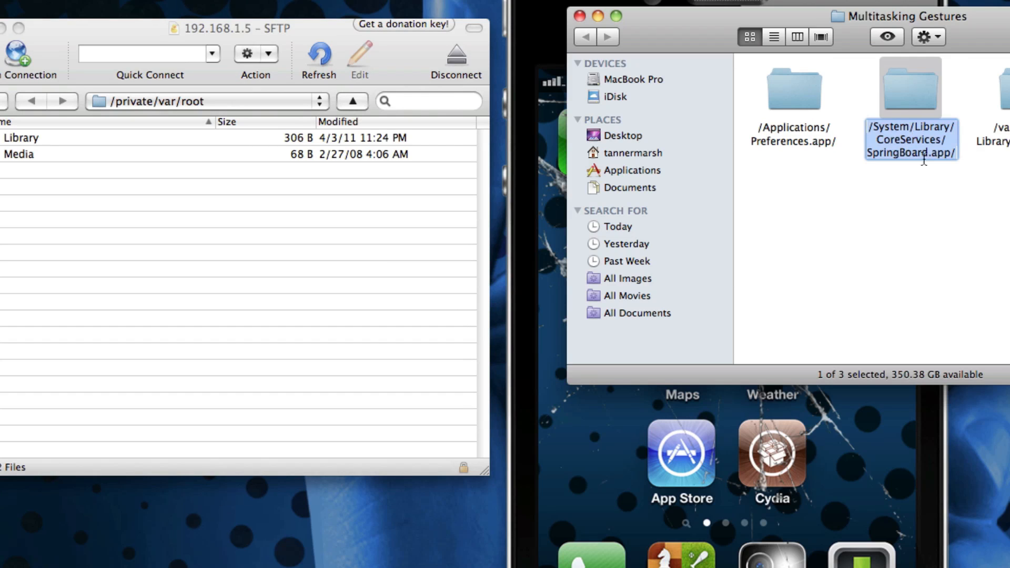
{"action": "mouse_move", "coordinate": [942, 215]}
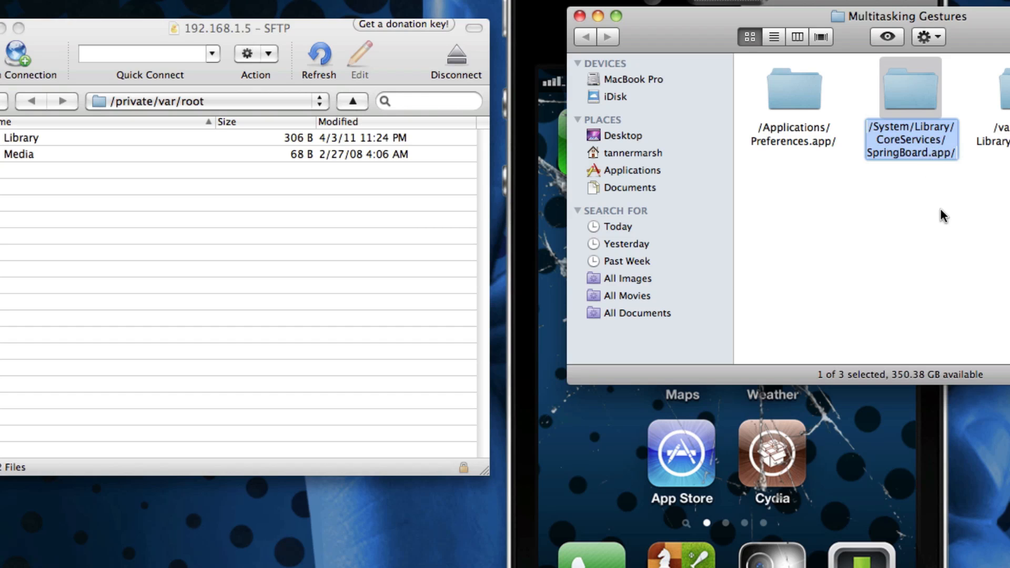
{"action": "mouse_move", "coordinate": [889, 139]}
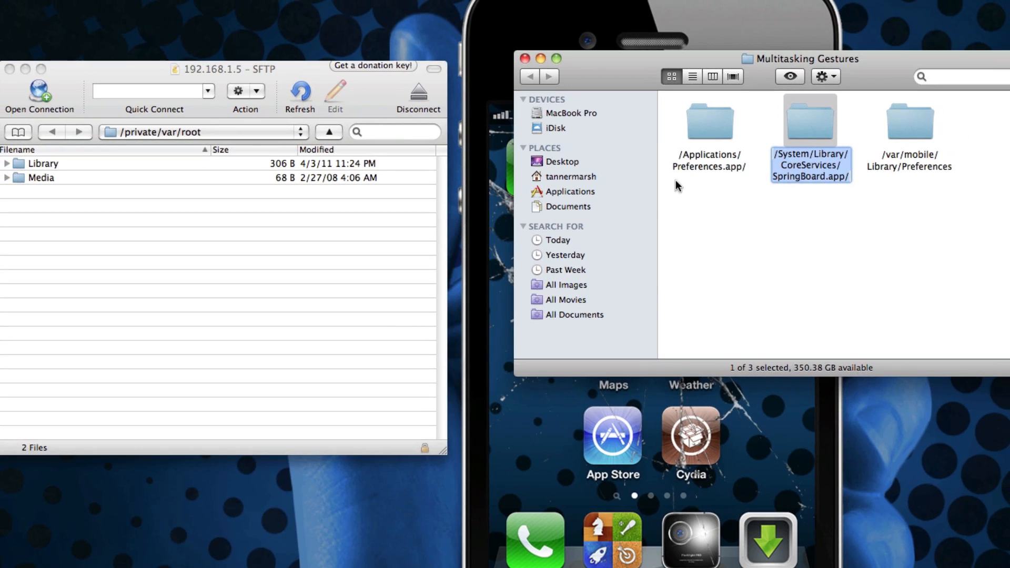
{"action": "mouse_move", "coordinate": [598, 174]}
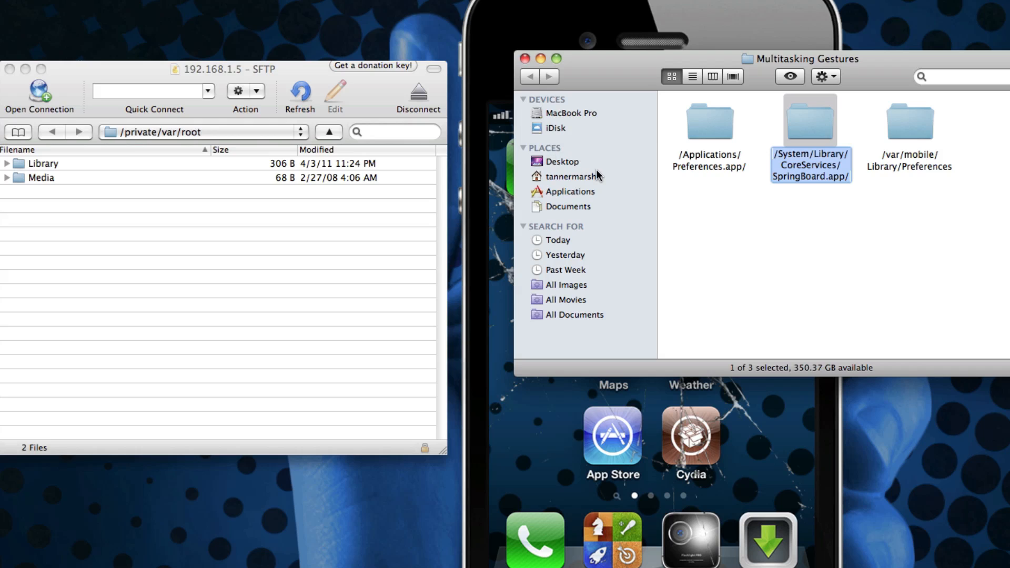
{"action": "mouse_move", "coordinate": [805, 177]}
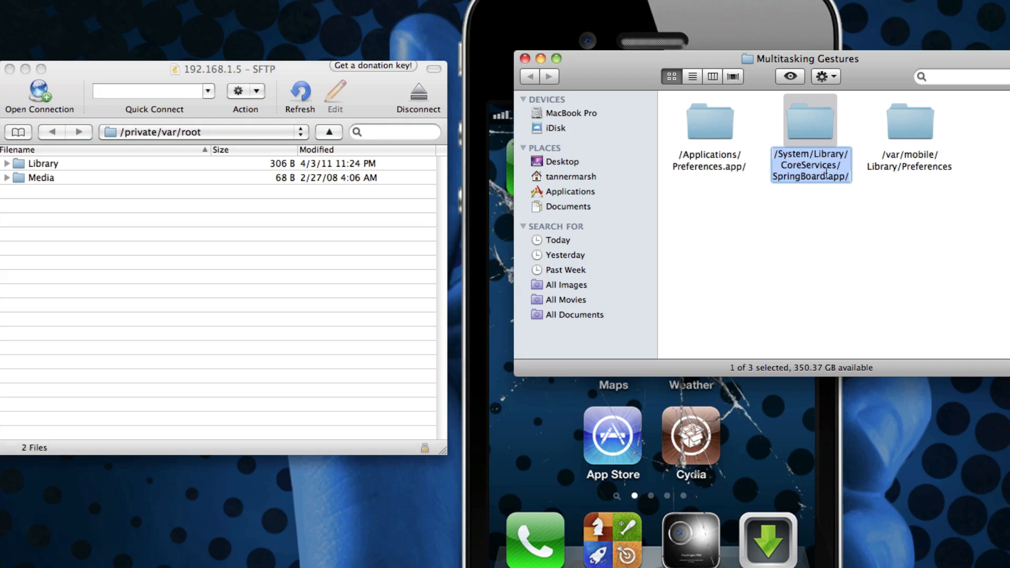
{"action": "mouse_move", "coordinate": [531, 182]}
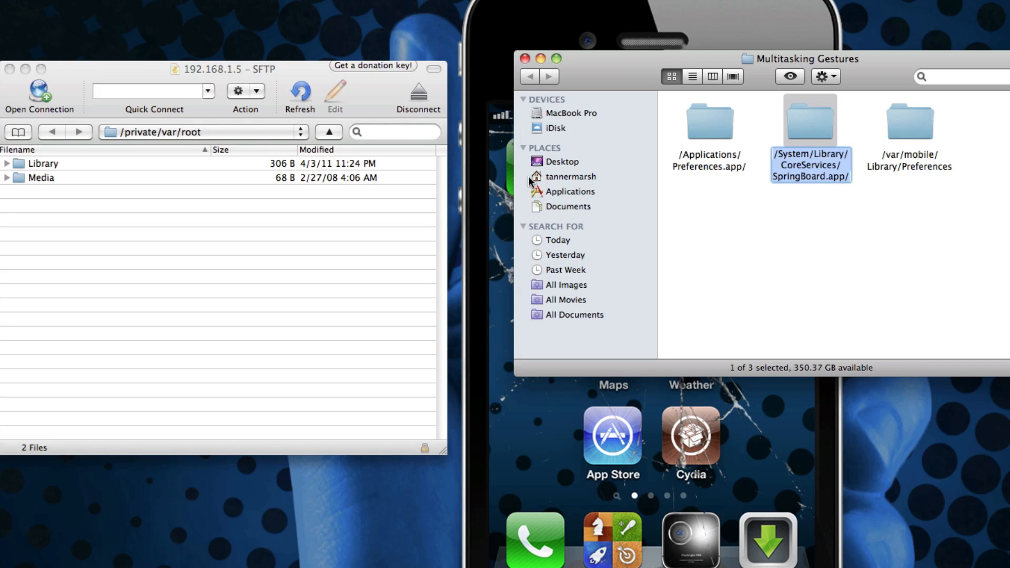
Browse the iPhone from its root to /System/Library/CoreServices/SpringBoard.app
{"action": "left_click", "coordinate": [203, 133]}
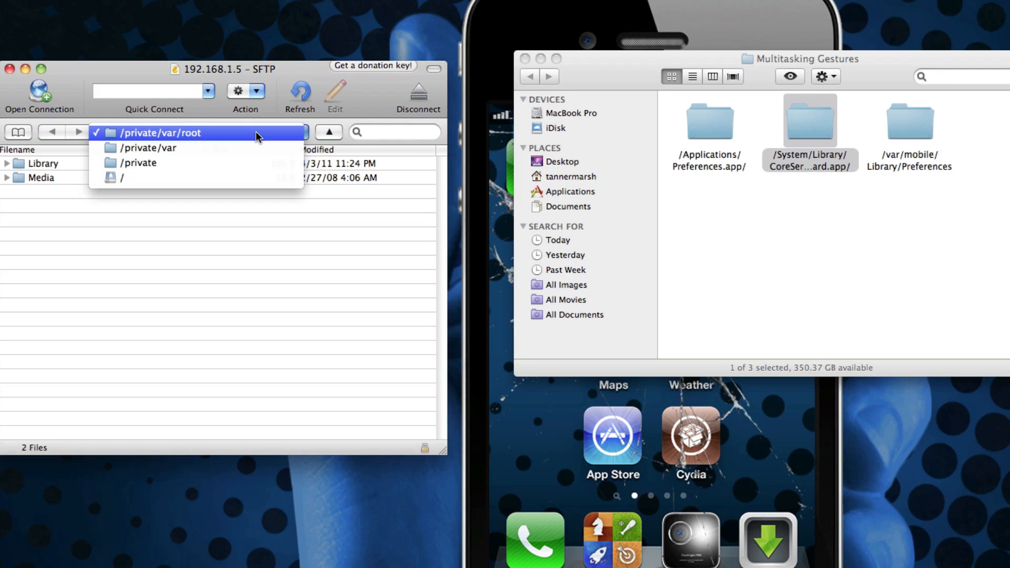
{"action": "left_click", "coordinate": [121, 178]}
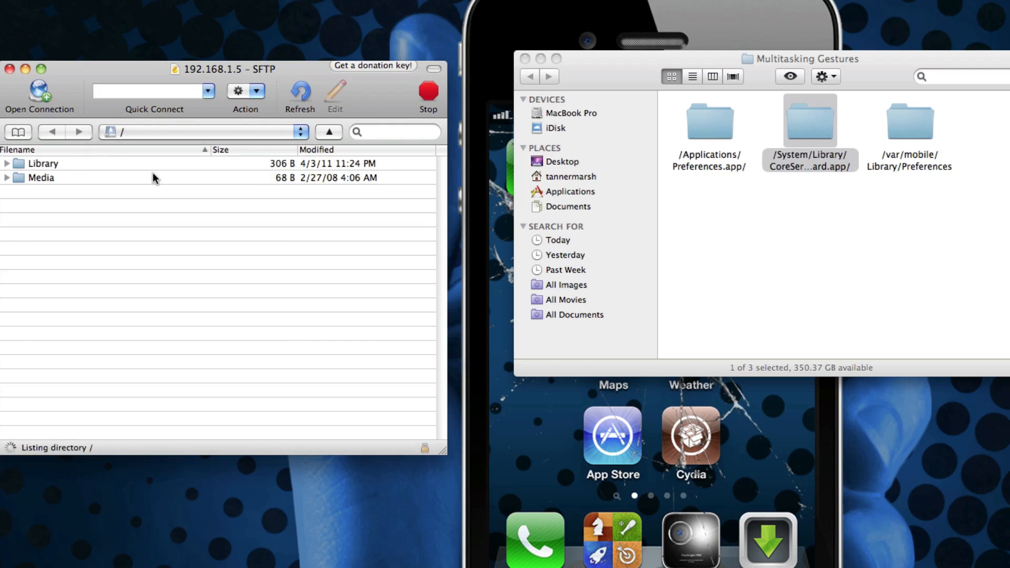
{"action": "left_click", "coordinate": [299, 93]}
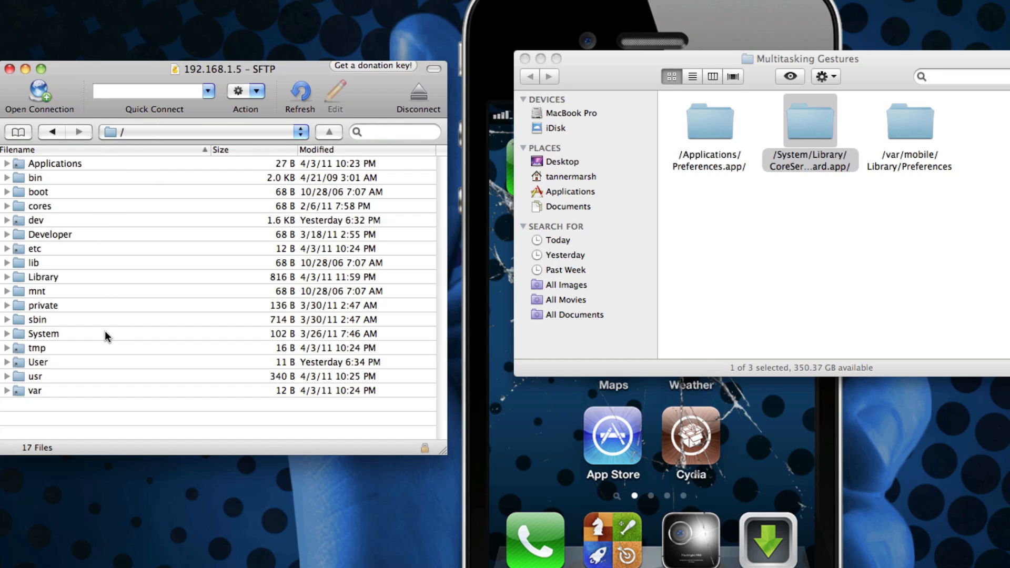
{"action": "double_click", "coordinate": [43, 334]}
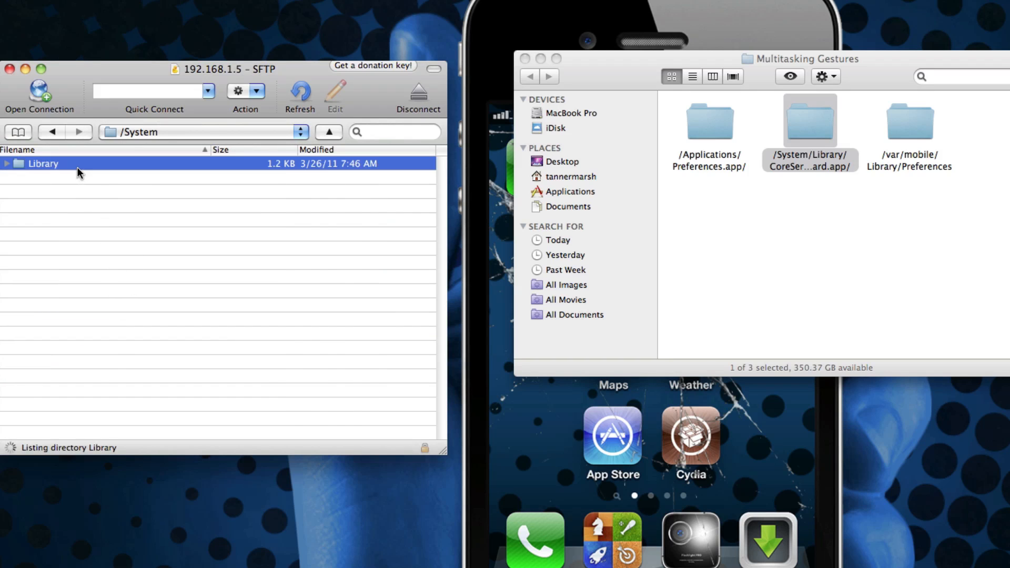
{"action": "double_click", "coordinate": [43, 163]}
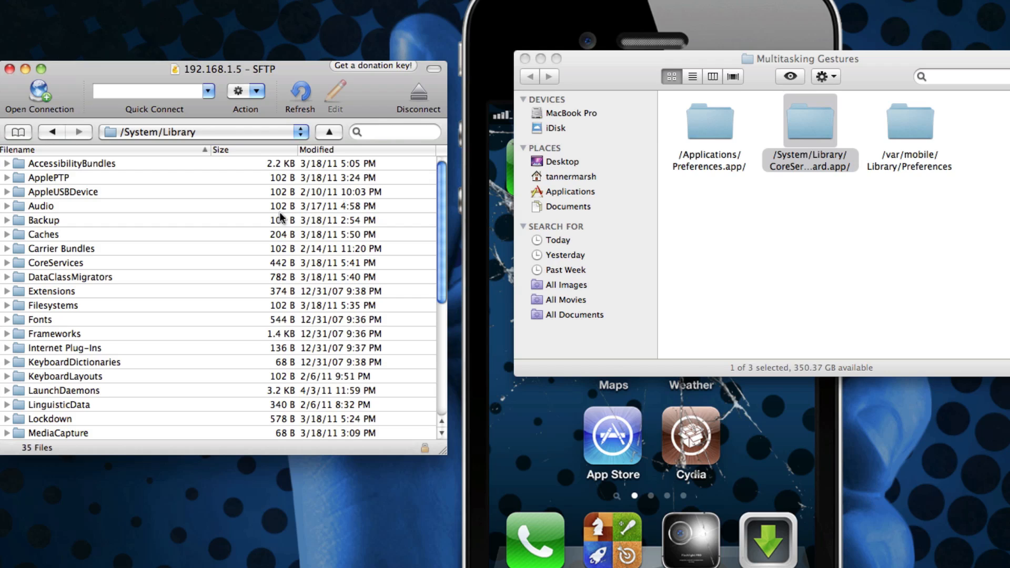
{"action": "left_click", "coordinate": [43, 233]}
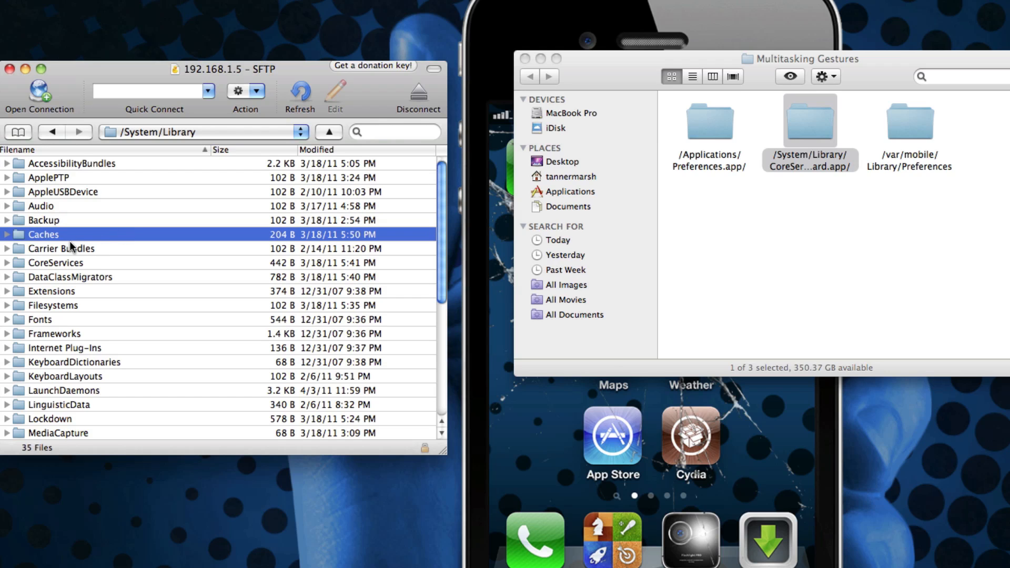
{"action": "double_click", "coordinate": [56, 262]}
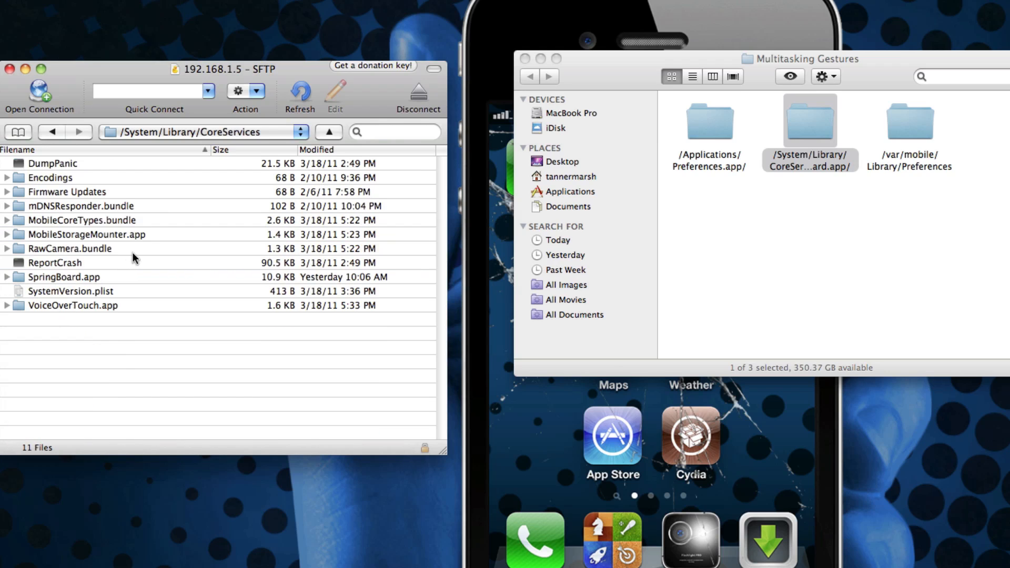
{"action": "double_click", "coordinate": [64, 277]}
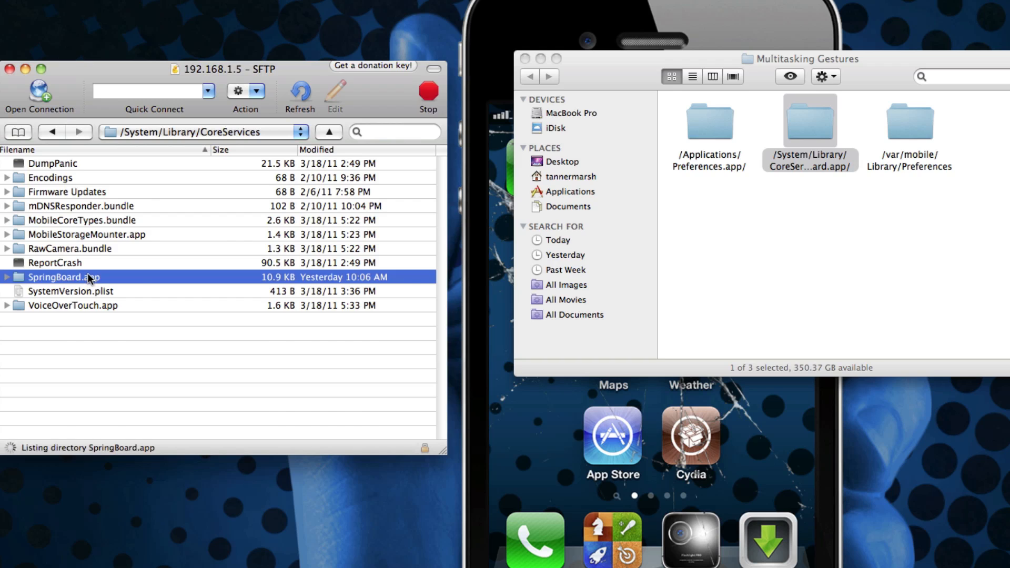
{"action": "double_click", "coordinate": [65, 277]}
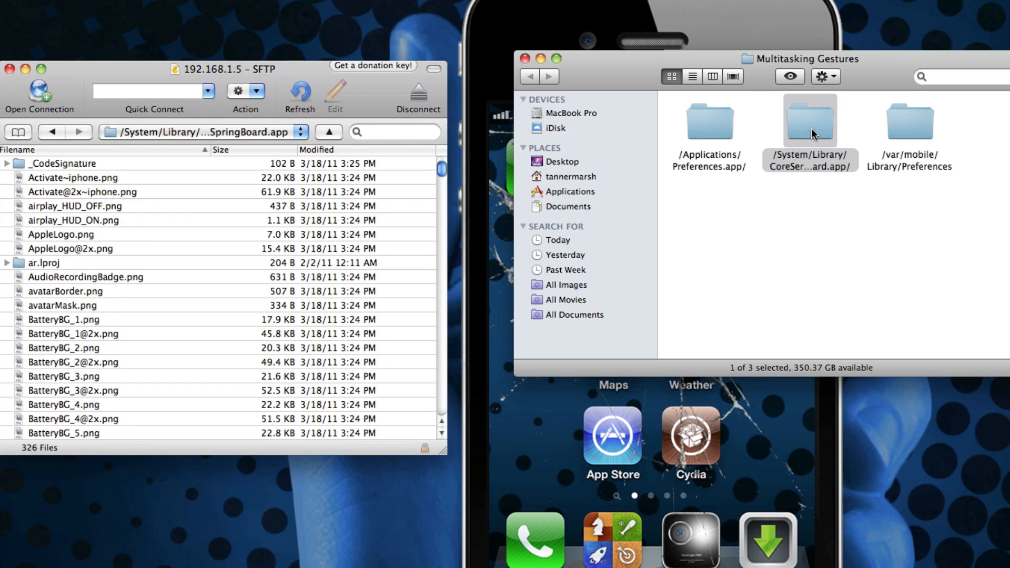
Open the local SpringBoard.app folder and locate the existing N90AP.plist in the remote listing
{"action": "double_click", "coordinate": [811, 120]}
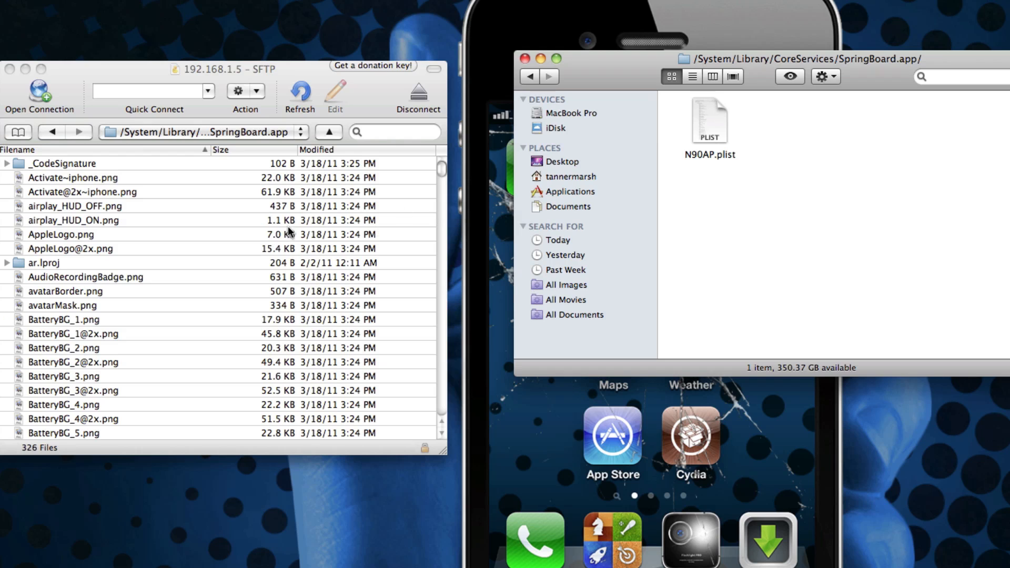
{"action": "scroll", "scroll_direction": "down", "scroll_amount": 3}
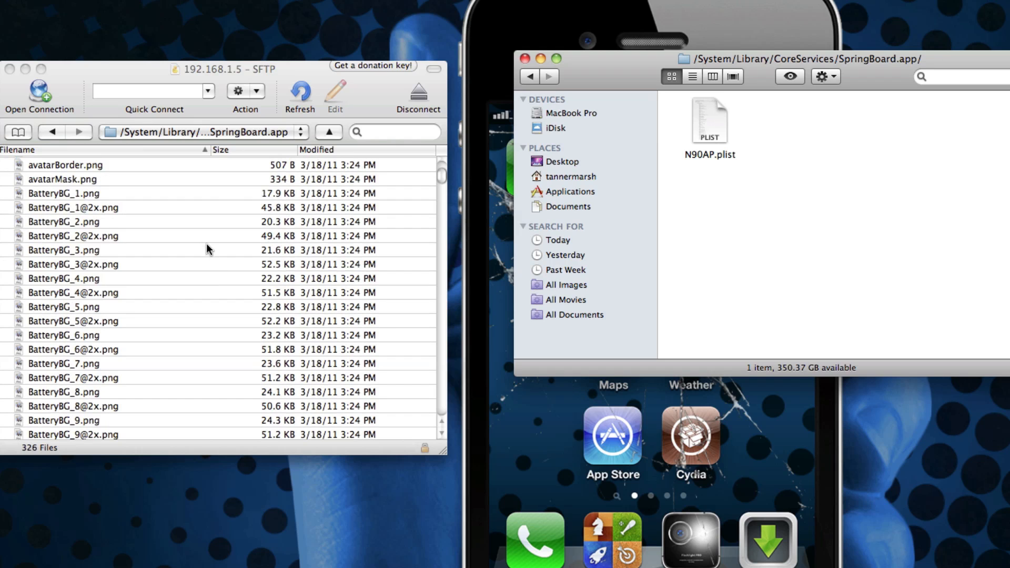
{"action": "left_click", "coordinate": [64, 222]}
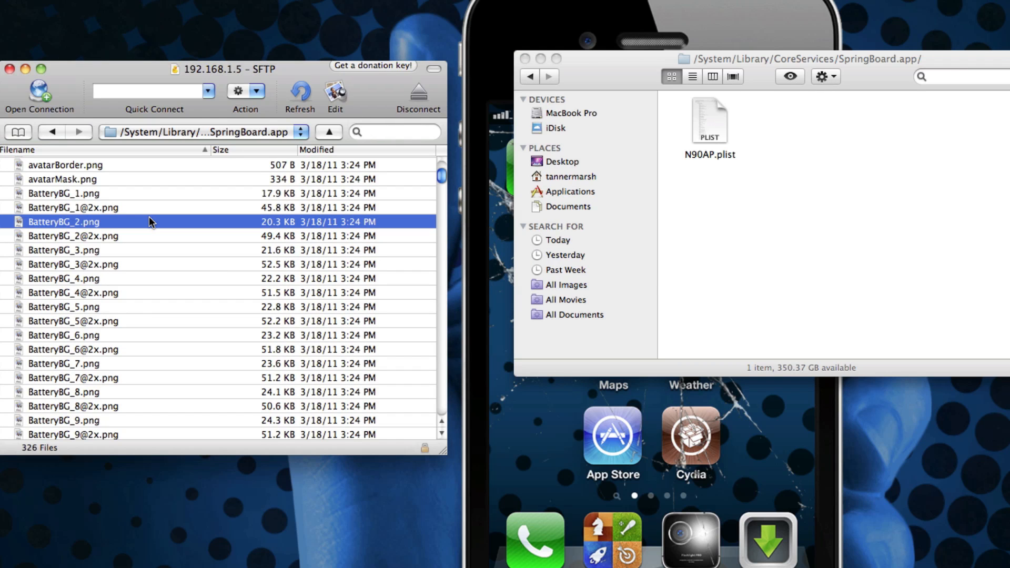
{"action": "left_click", "coordinate": [54, 432]}
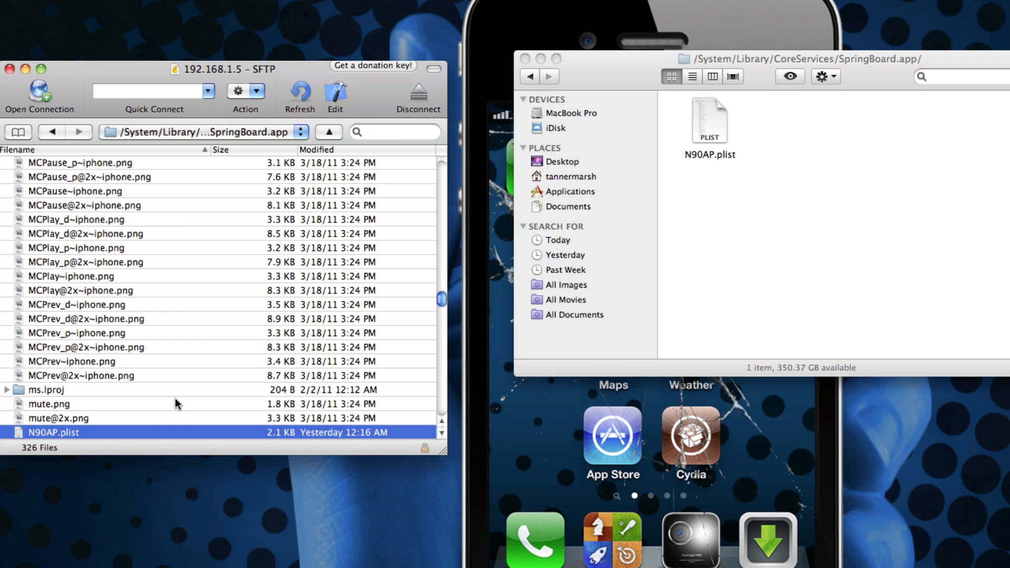
{"action": "mouse_move", "coordinate": [64, 439]}
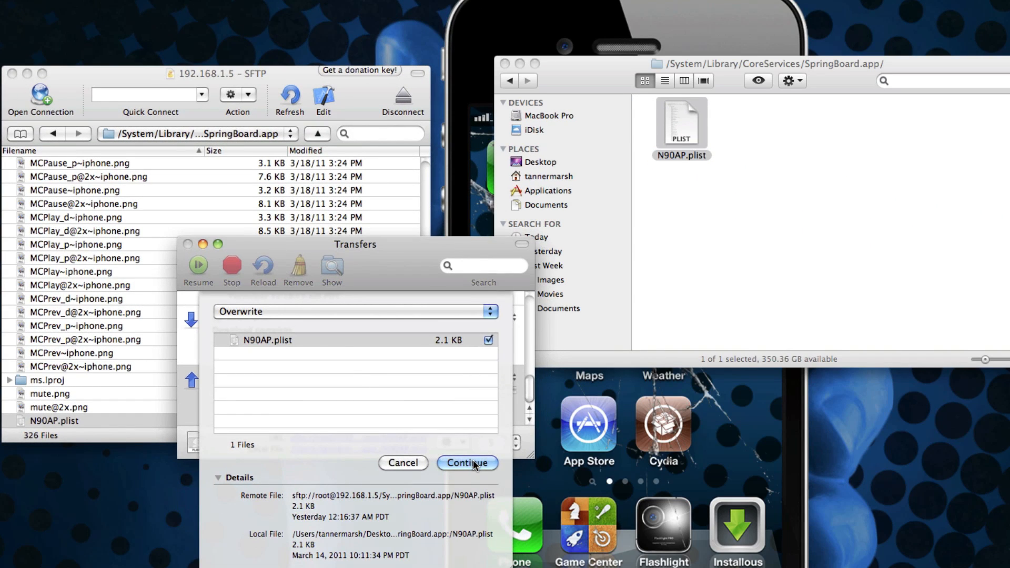
Overwrite the iPhone's N90AP.plist with the local copy and dismiss the finished transfer
{"action": "left_click", "coordinate": [467, 463]}
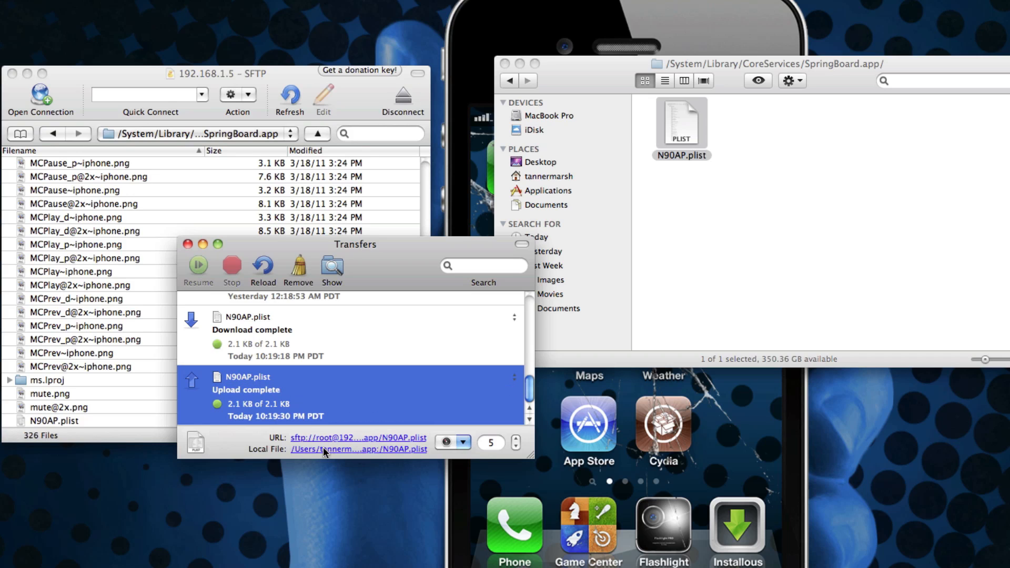
{"action": "left_click", "coordinate": [187, 244]}
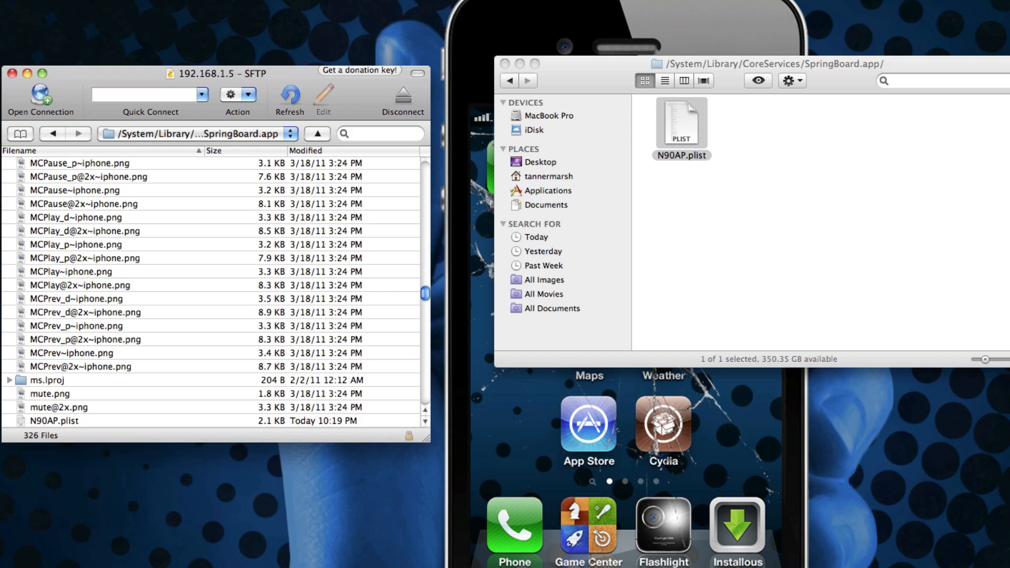
{"action": "mouse_move", "coordinate": [586, 74]}
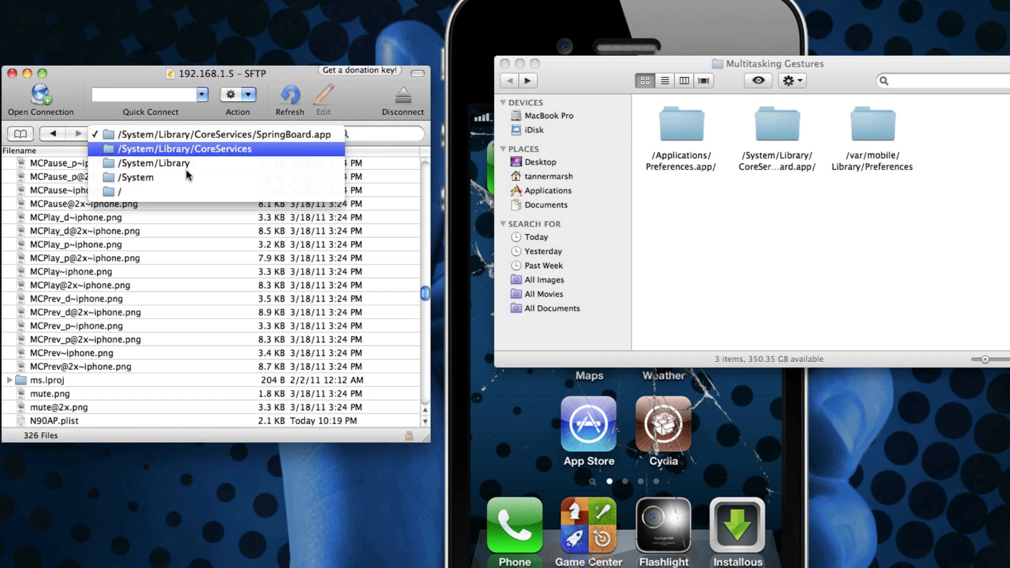
Browse from the iPhone's root to /Applications/Preferences.app
{"action": "left_click", "coordinate": [120, 191]}
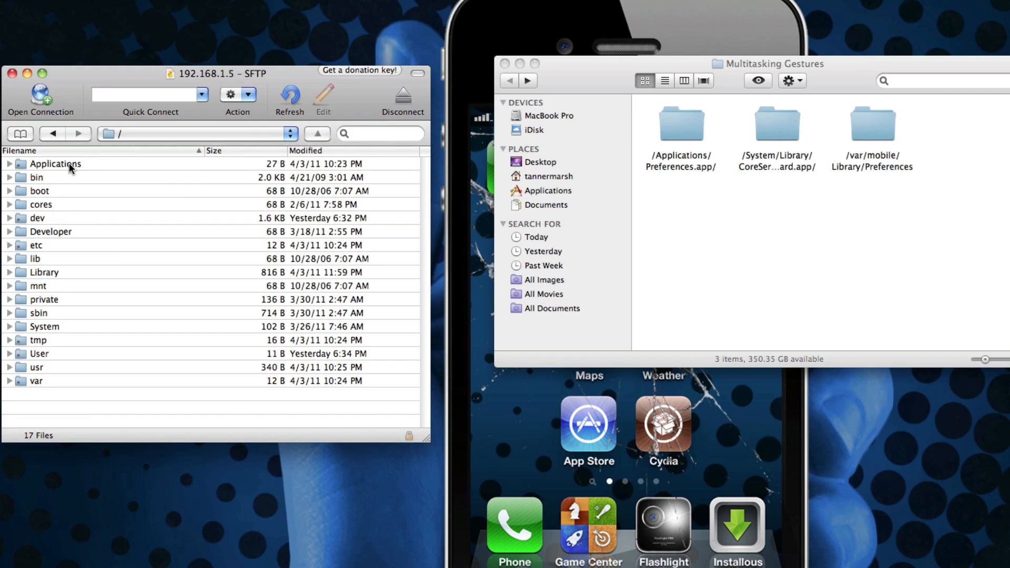
{"action": "double_click", "coordinate": [53, 164]}
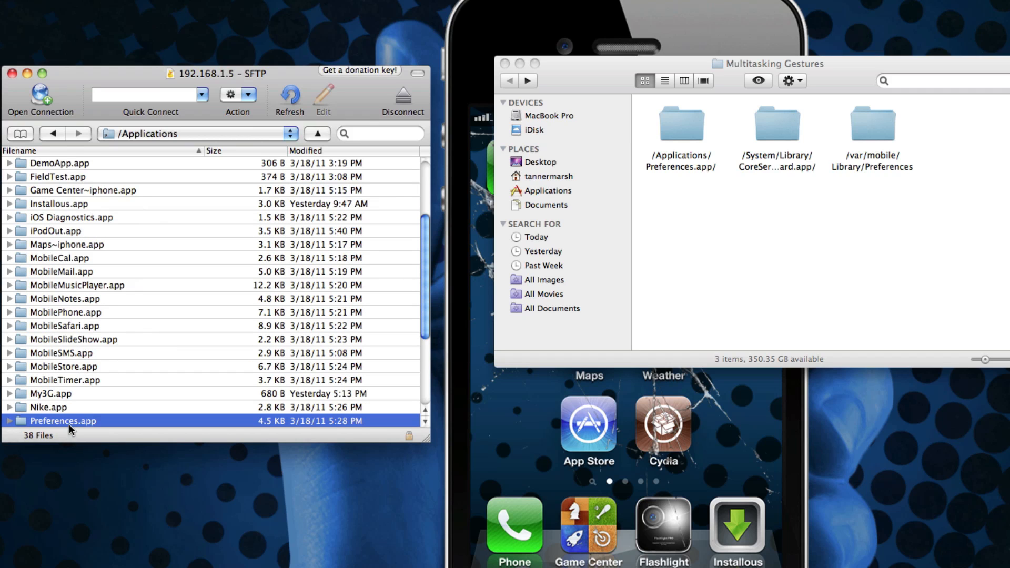
{"action": "double_click", "coordinate": [62, 421]}
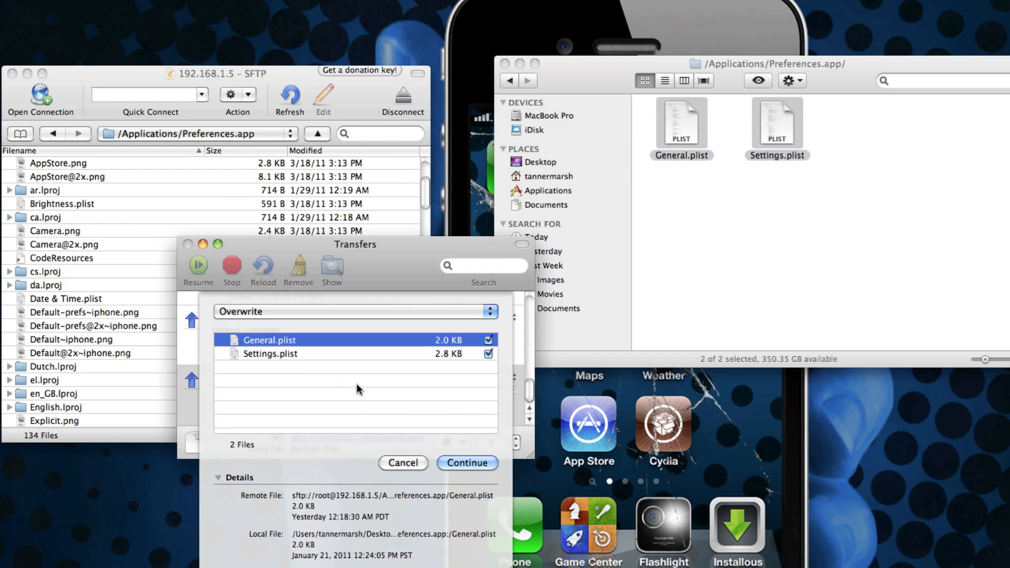
Overwrite General.plist and Settings.plist there and dismiss the transfer list
{"action": "left_click", "coordinate": [466, 463]}
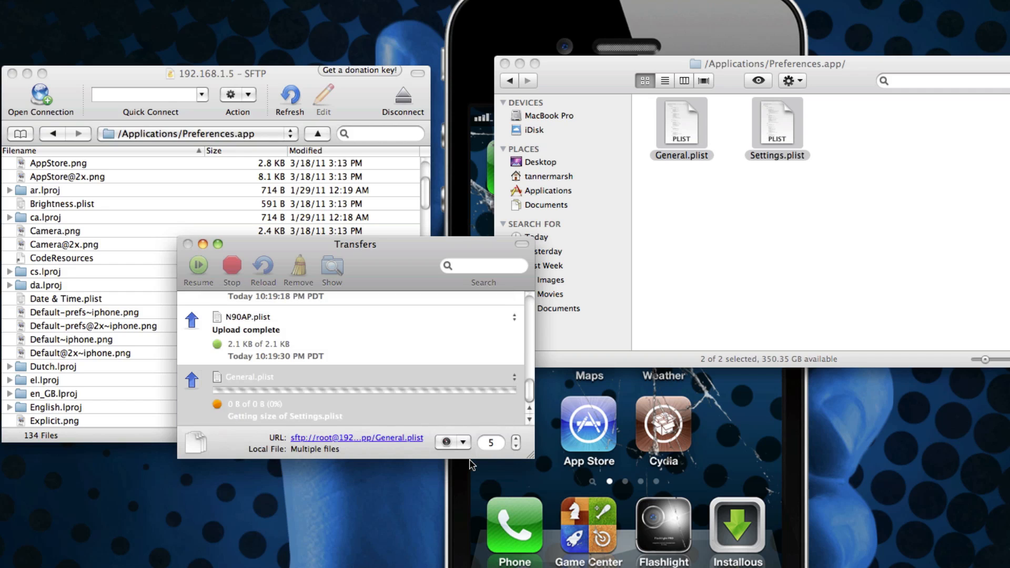
{"action": "left_click", "coordinate": [188, 244]}
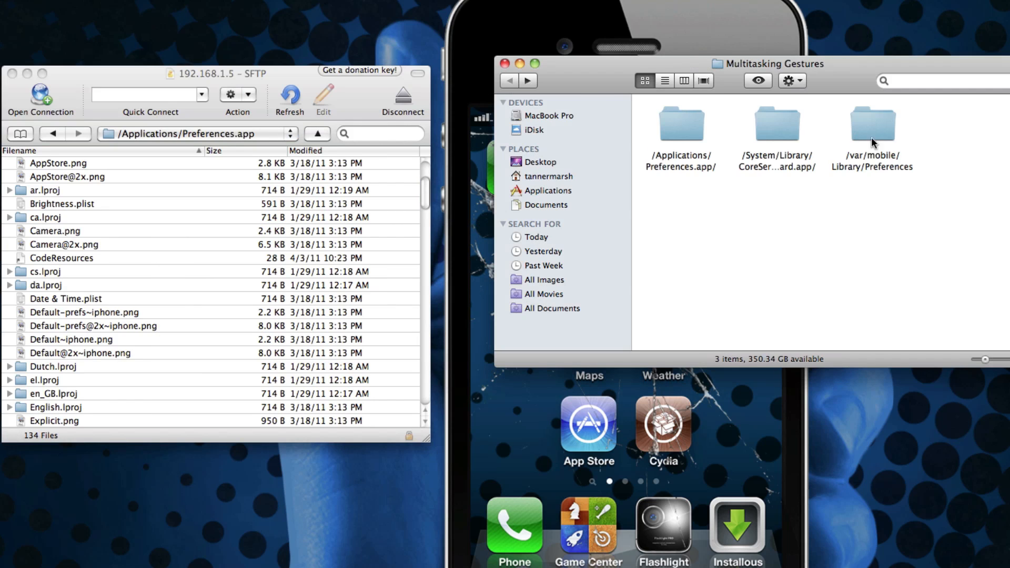
Browse to /var/mobile/Library/Preferences and overwrite com.apple.springboard.plist with the local copy
{"action": "left_click", "coordinate": [292, 134]}
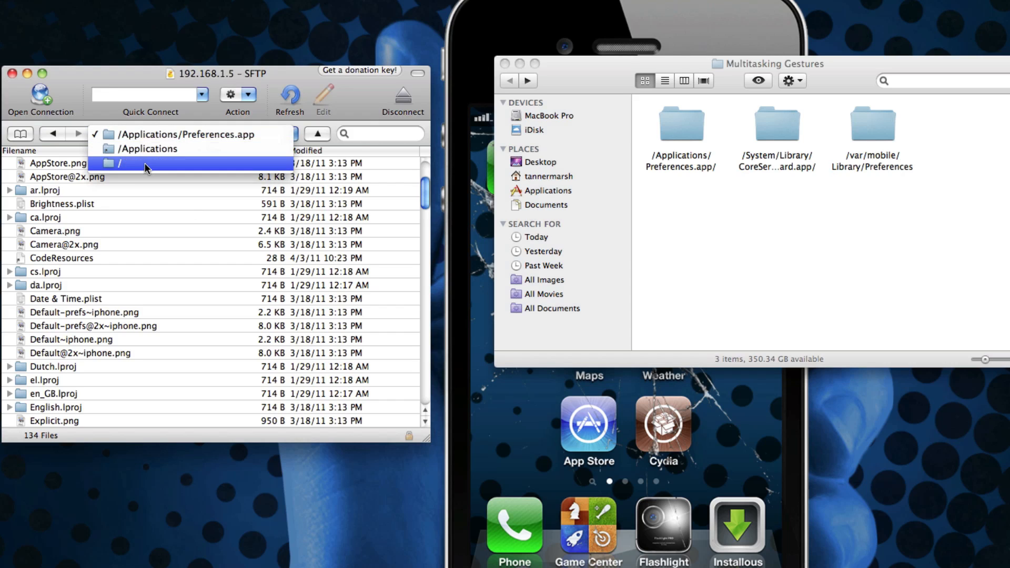
{"action": "left_click", "coordinate": [119, 163]}
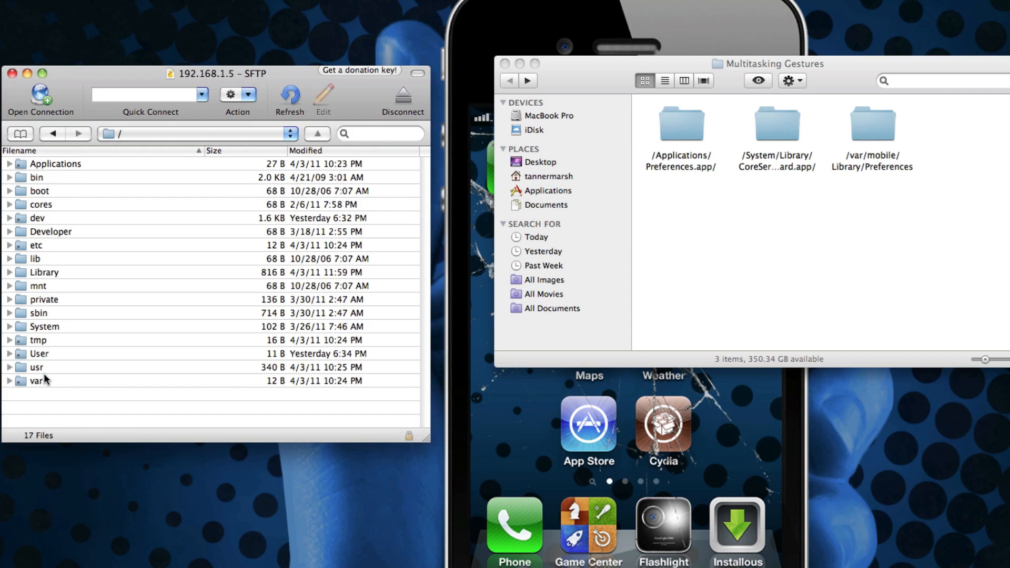
{"action": "double_click", "coordinate": [36, 379]}
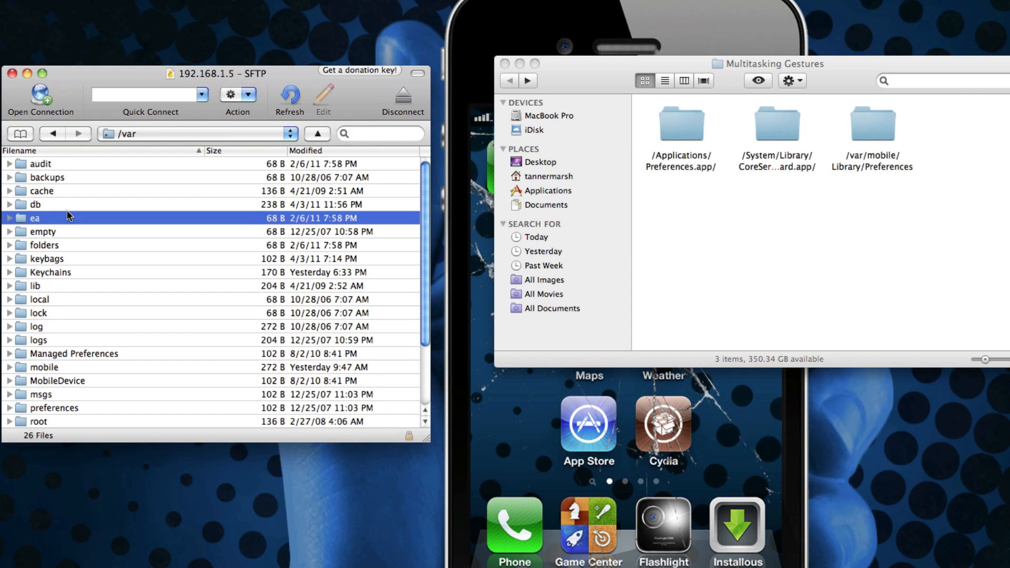
{"action": "double_click", "coordinate": [45, 367]}
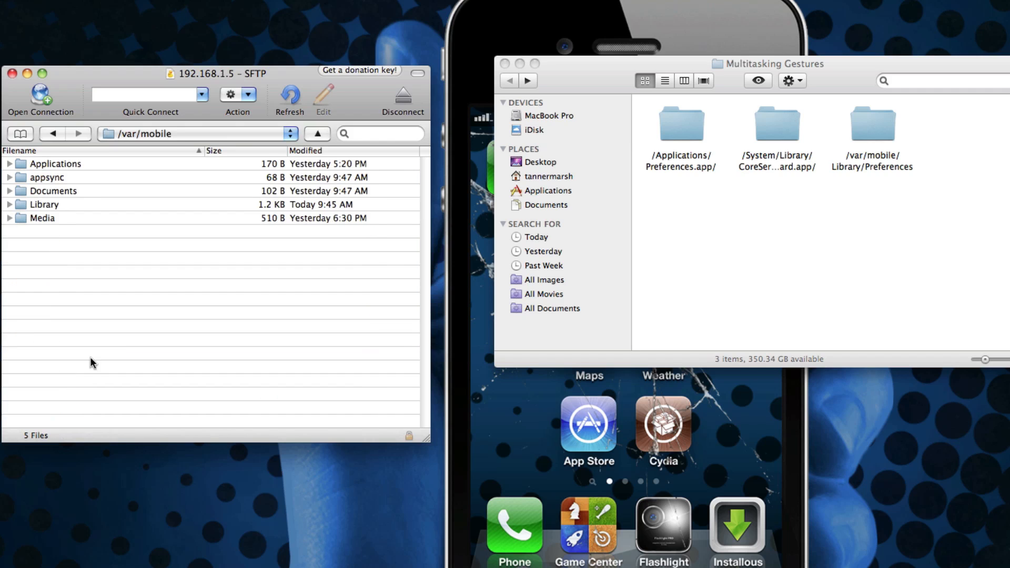
{"action": "mouse_move", "coordinate": [58, 195]}
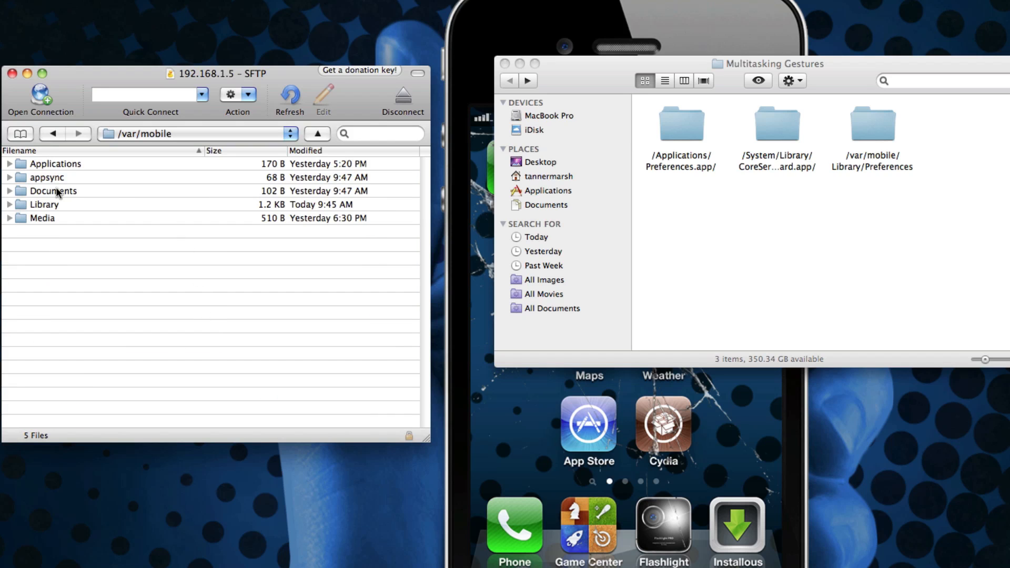
{"action": "double_click", "coordinate": [44, 204]}
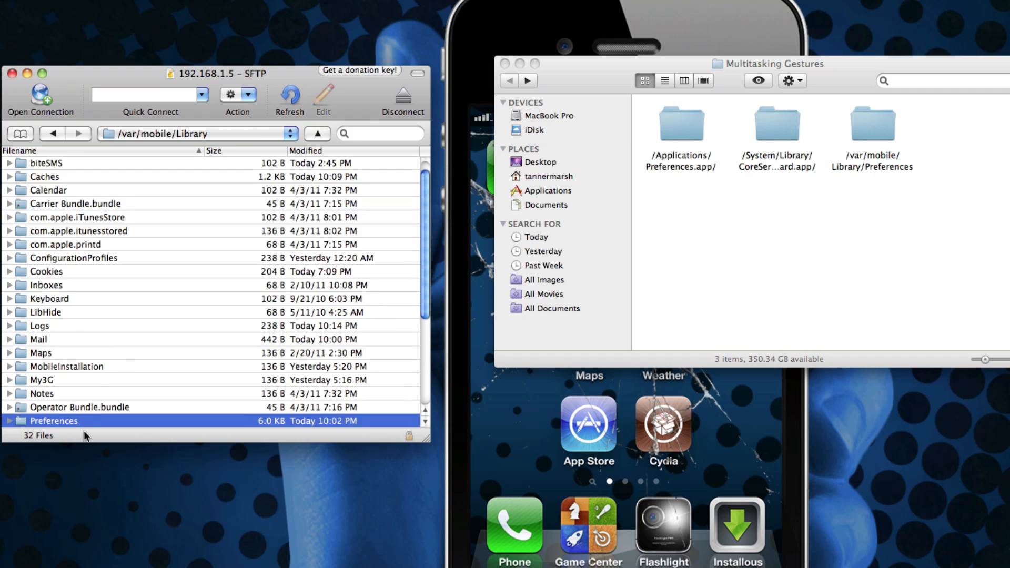
{"action": "double_click", "coordinate": [53, 421]}
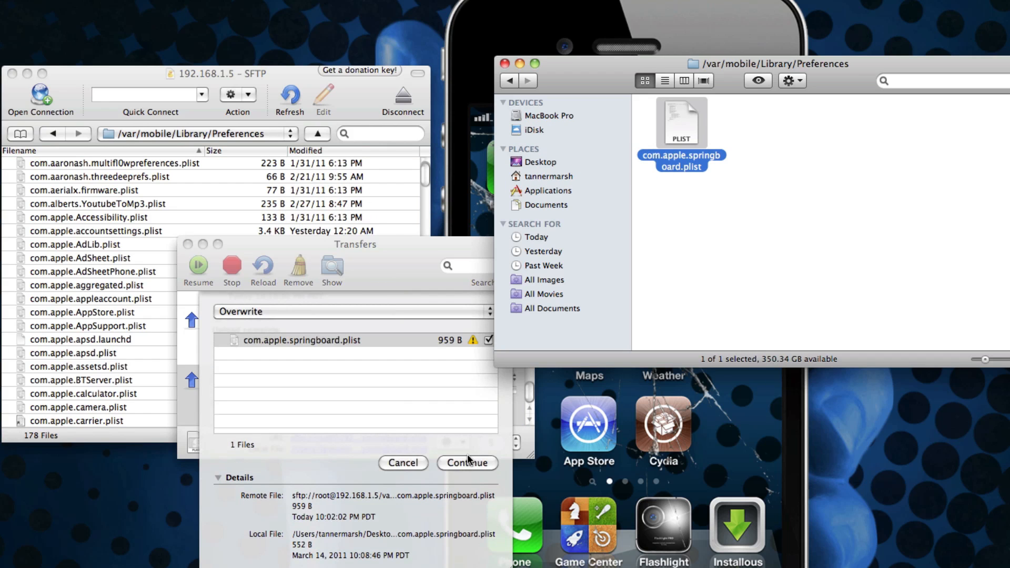
{"action": "left_click", "coordinate": [466, 463]}
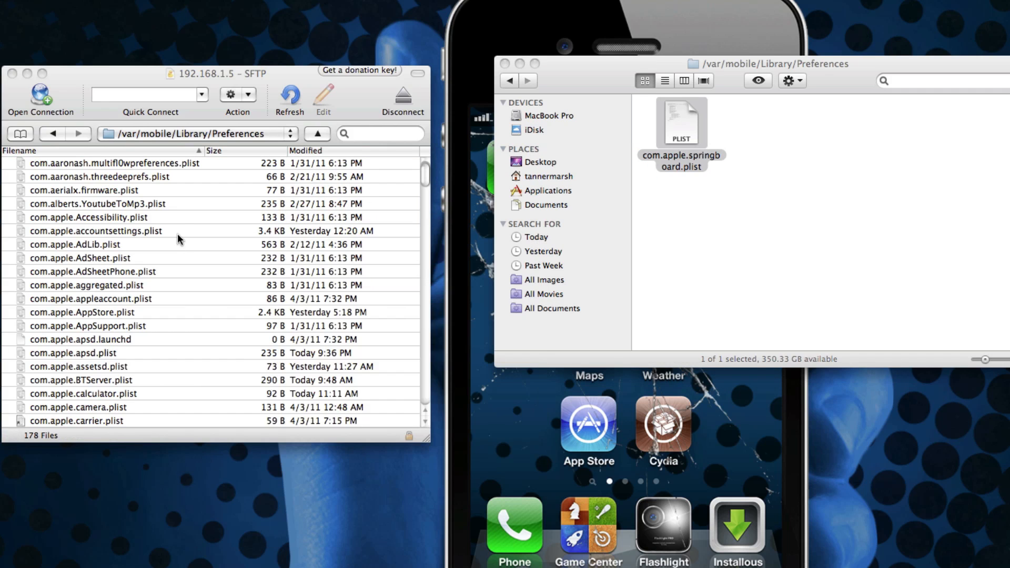